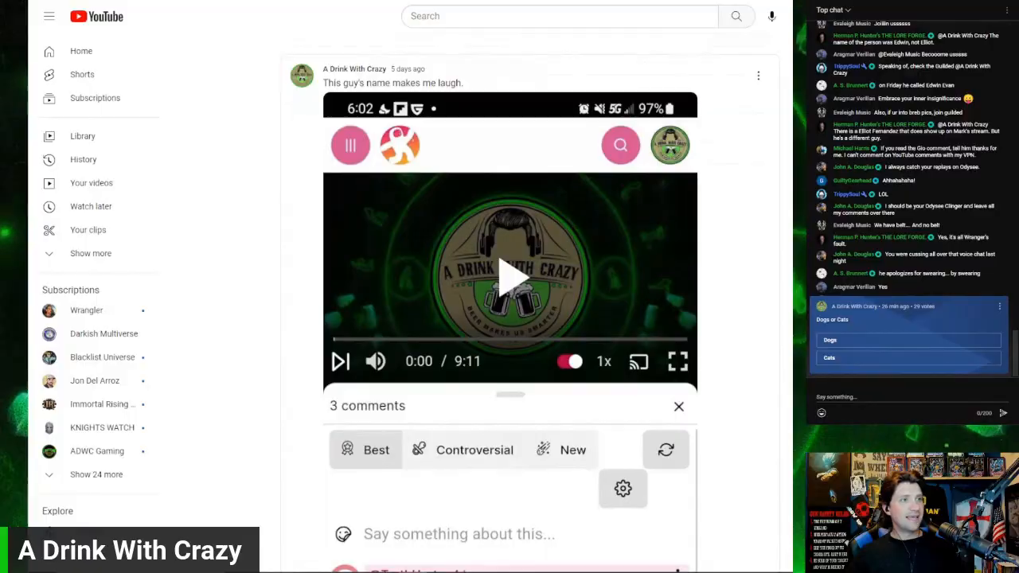
# Step: Scroll down the YouTube community post before moving on to the Google search
pyautogui.scroll(-3)
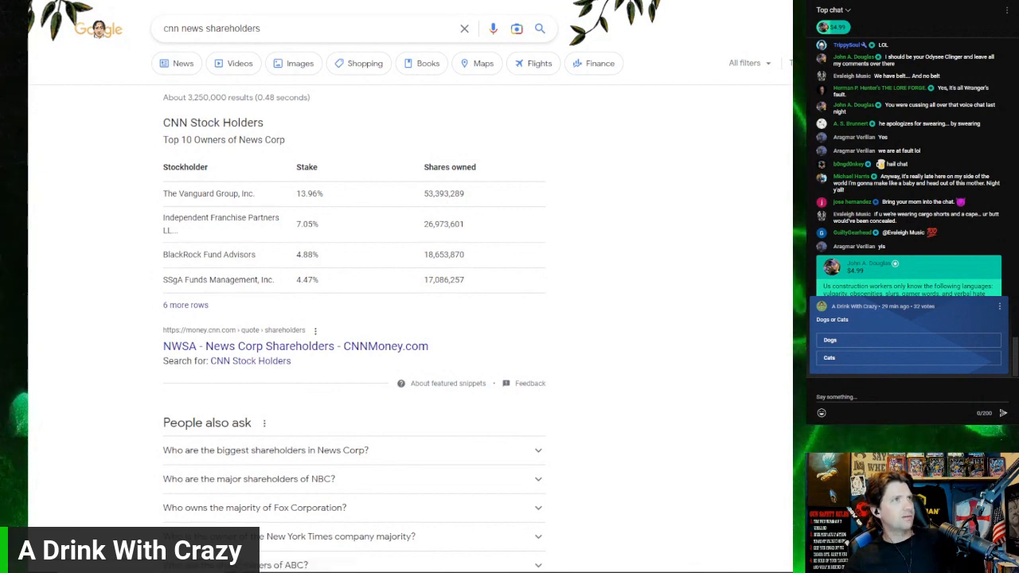
# Step: View the CNNMoney NWSA shareholders page down to the Top 10 Owners of News Corp table
pyautogui.click(295, 346)
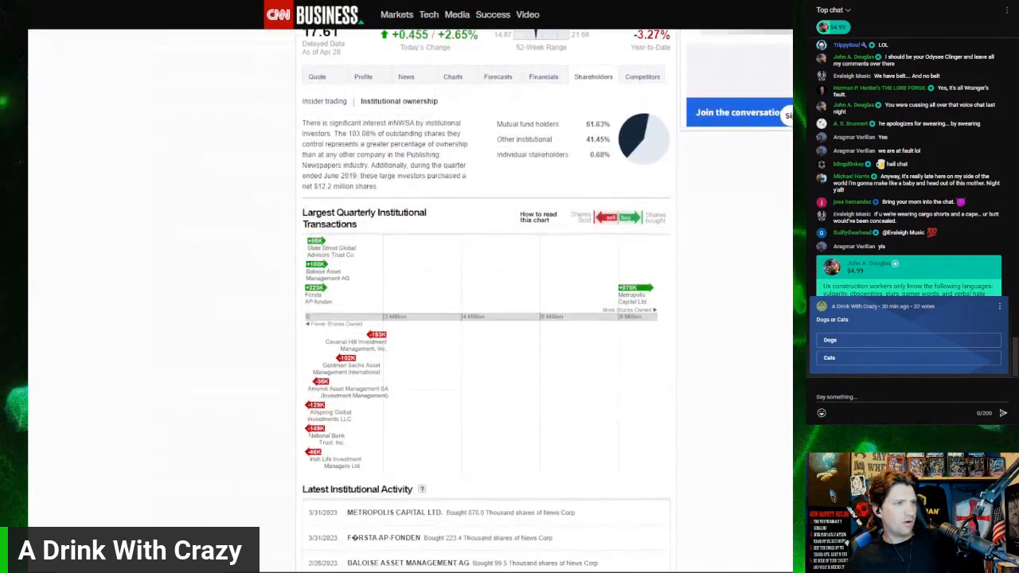
pyautogui.scroll(-3)
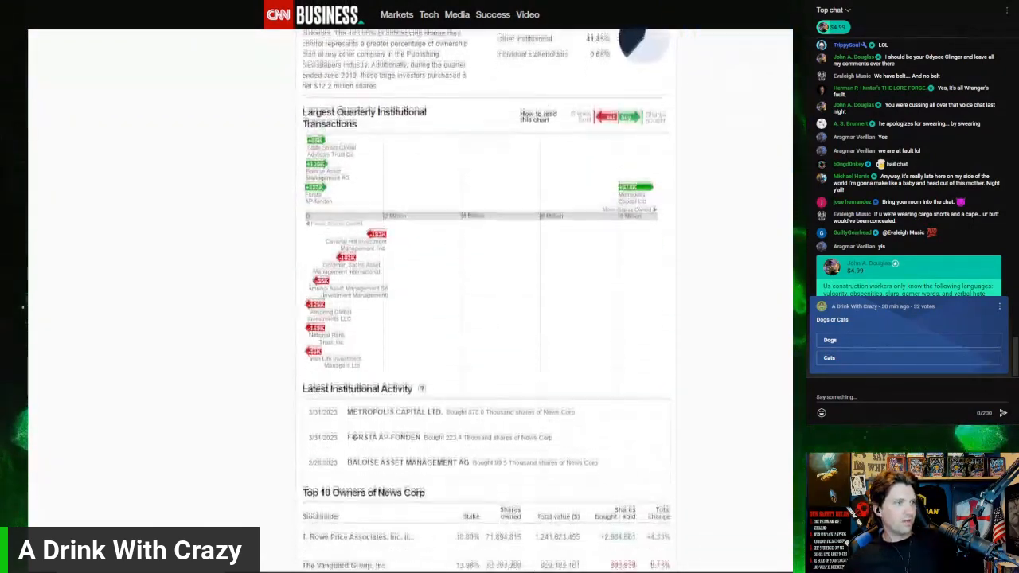
pyautogui.scroll(-3)
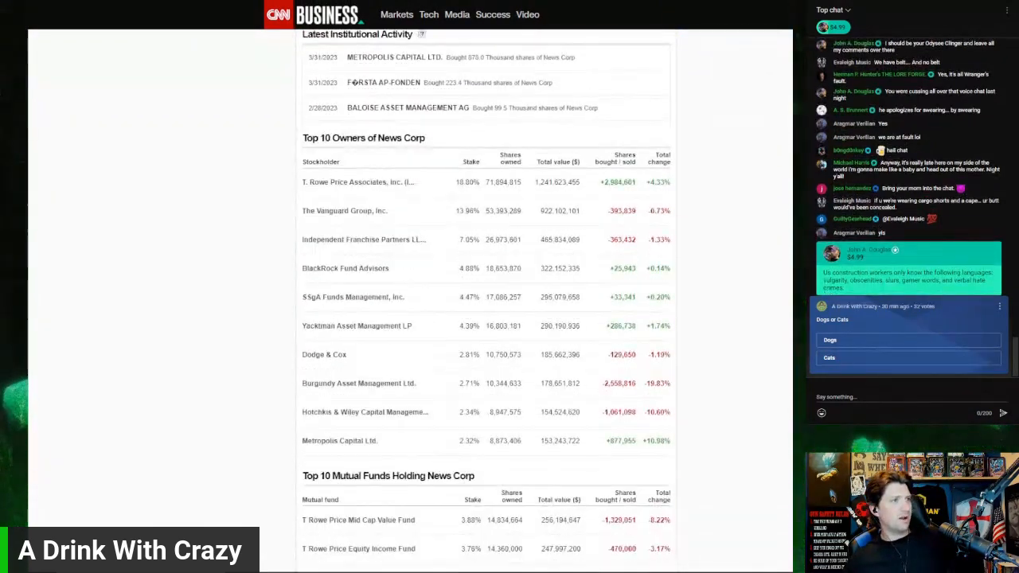
pyautogui.scroll(-3)
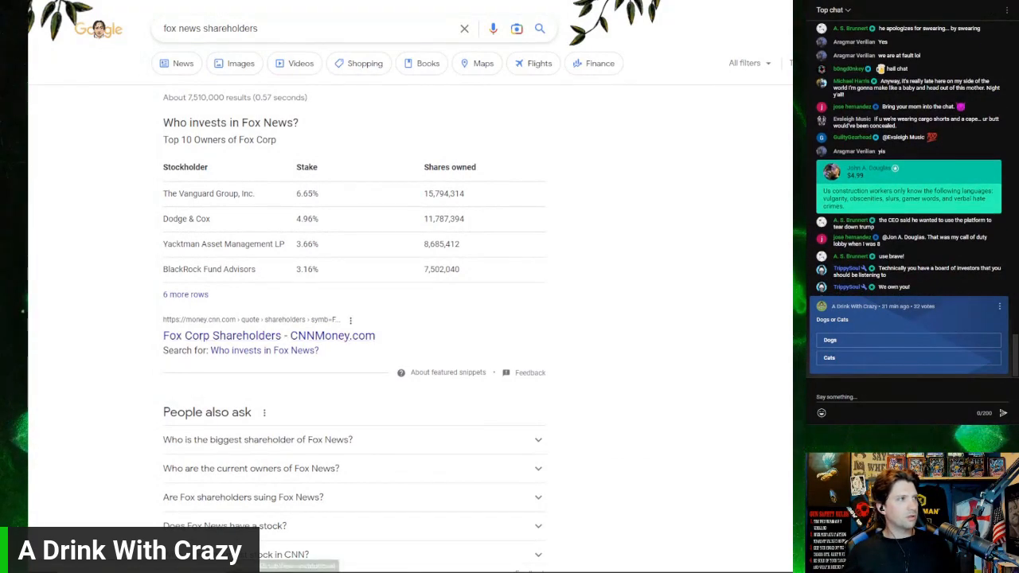
# Step: View the CNNMoney Fox Corp shareholders page down to its Top 10 Owners and Mutual Funds tables
pyautogui.click(267, 334)
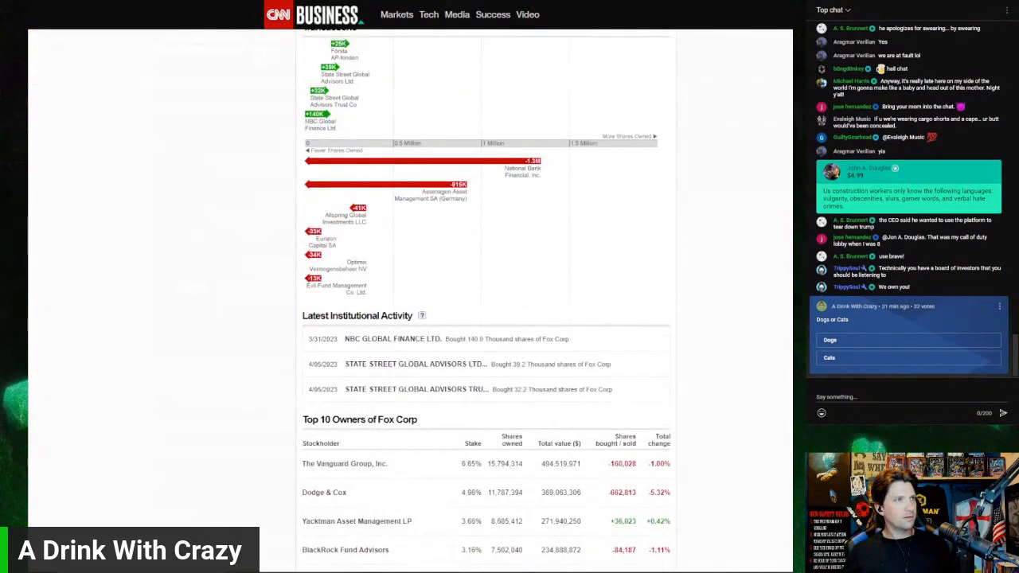
pyautogui.scroll(-3)
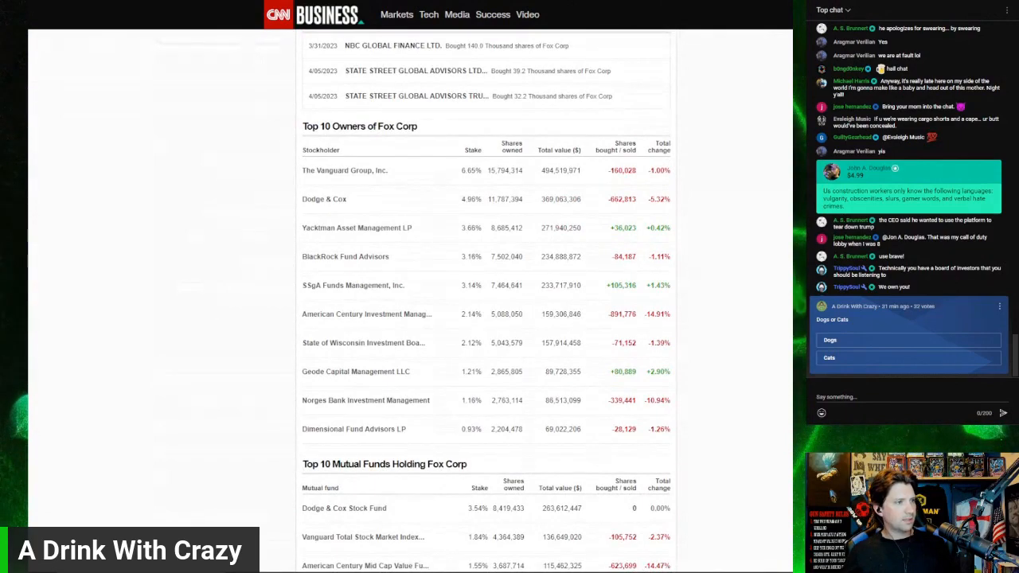
pyautogui.scroll(-3)
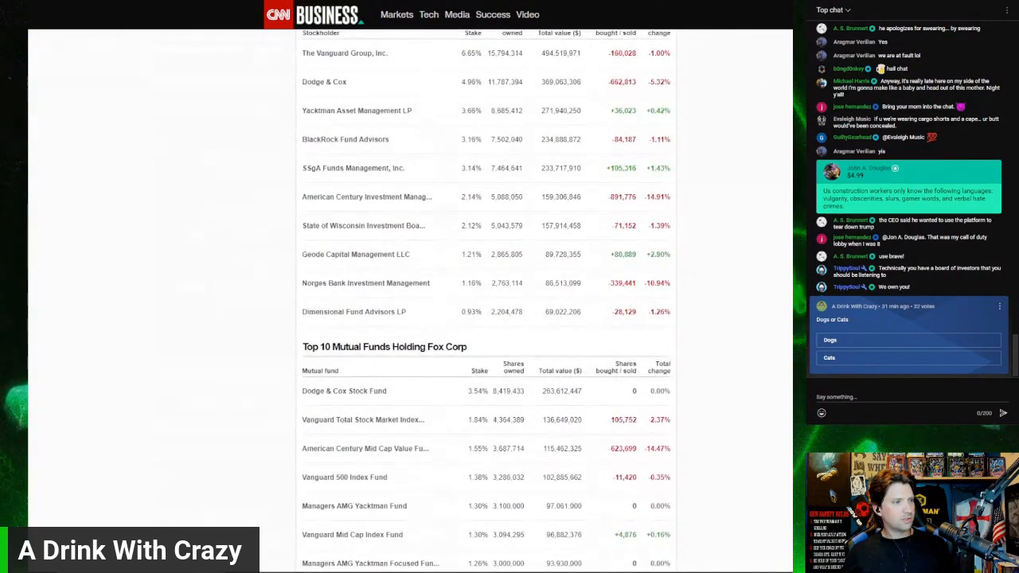
pyautogui.scroll(-3)
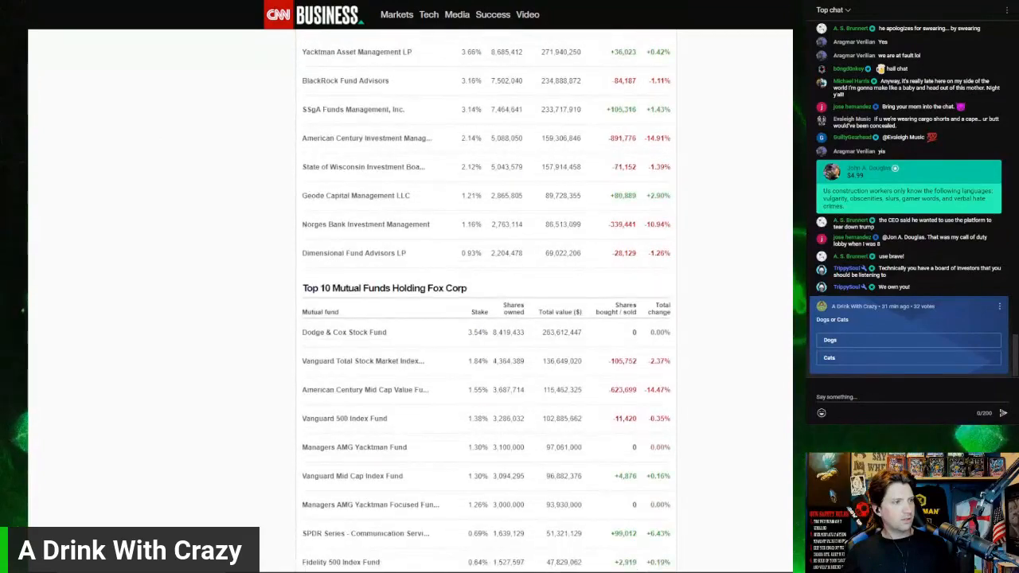